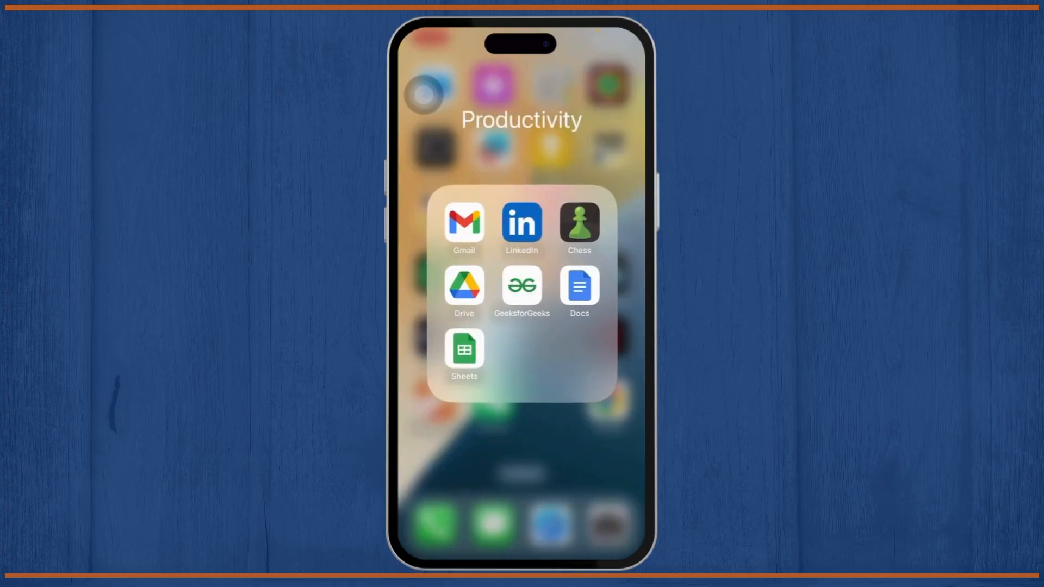
Create a new folder named Video in My Drive from the + menu.
click(464, 289)
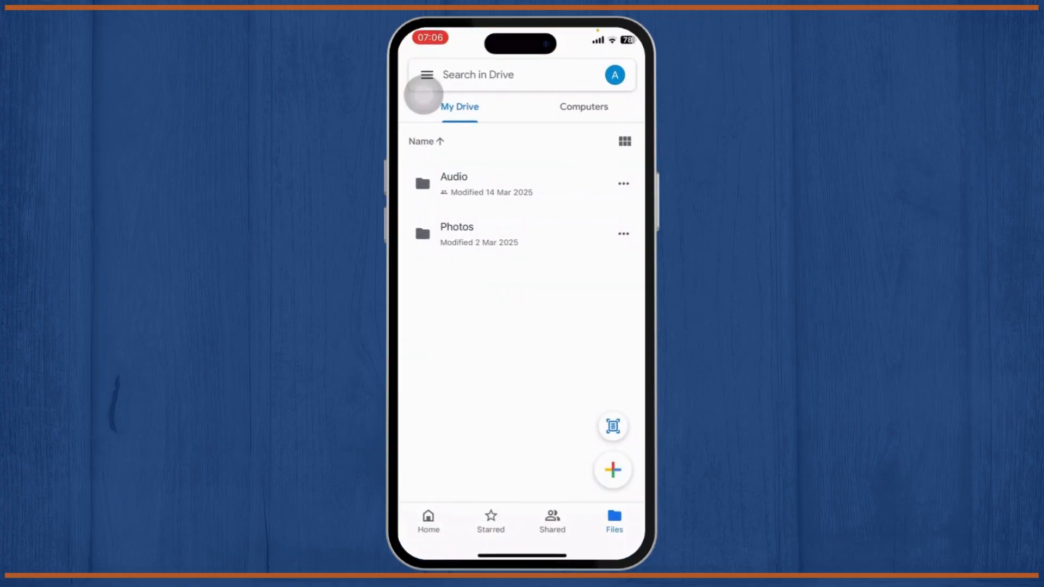
click(612, 470)
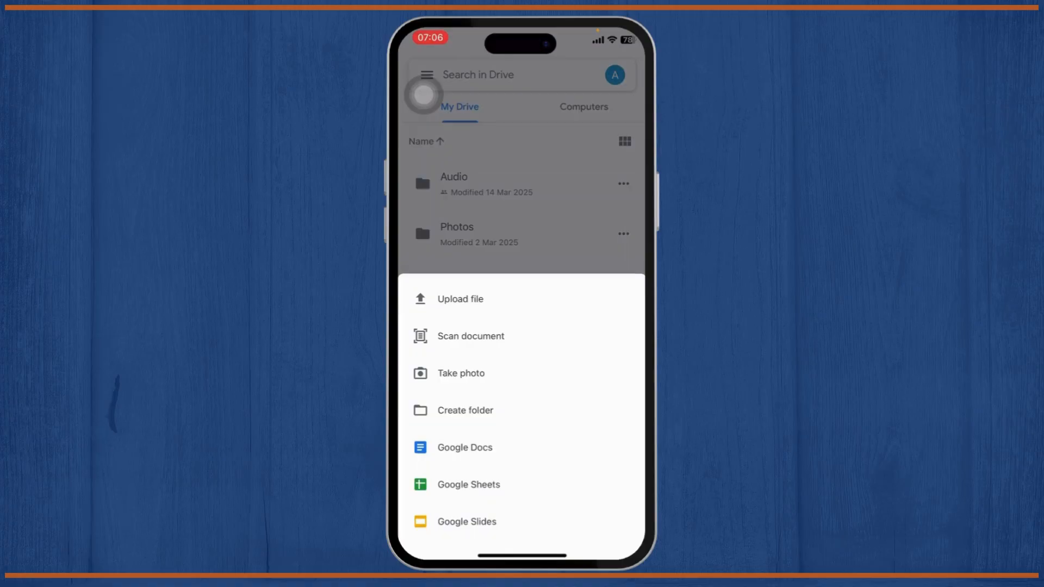
click(465, 410)
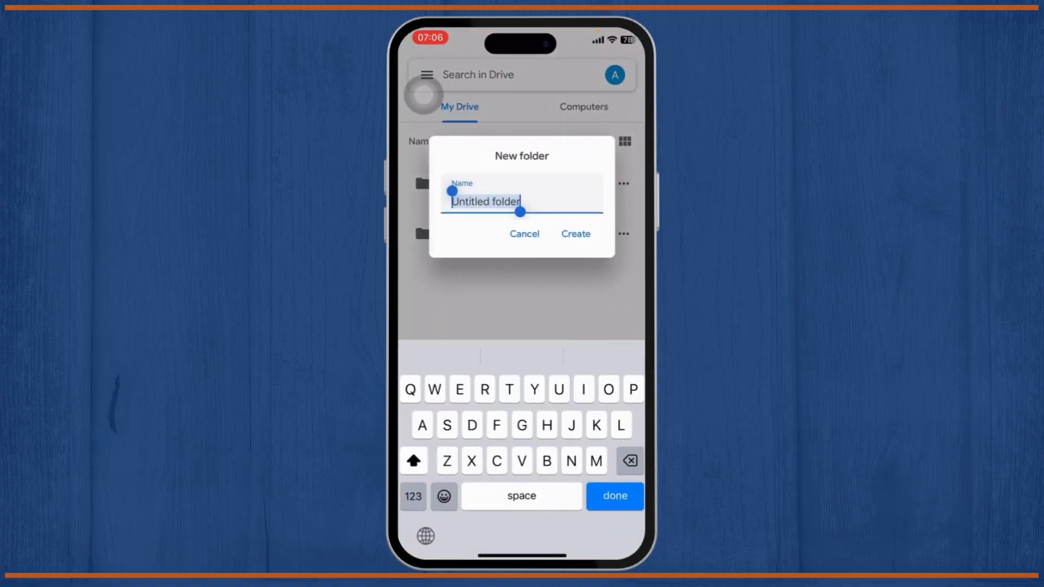
click(575, 234)
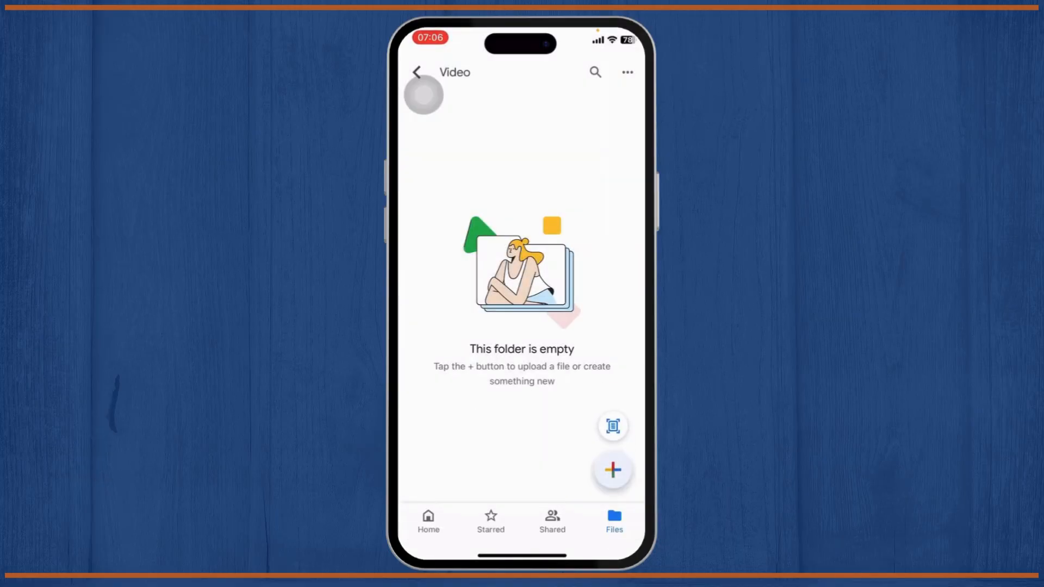
Upload RPReplay_Final1742259519.mp4 into the Video folder and return to My Drive.
click(612, 471)
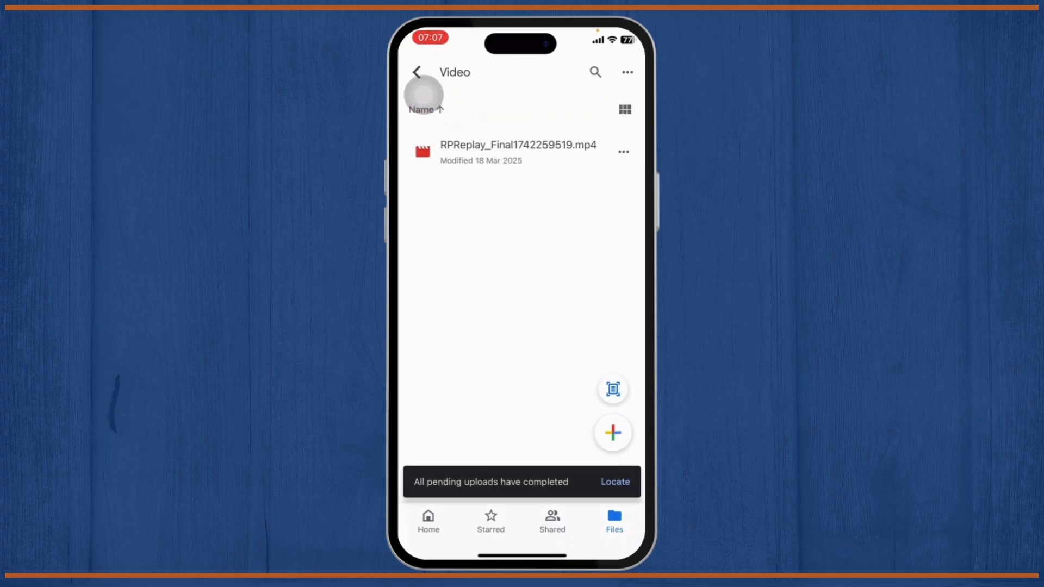
click(416, 72)
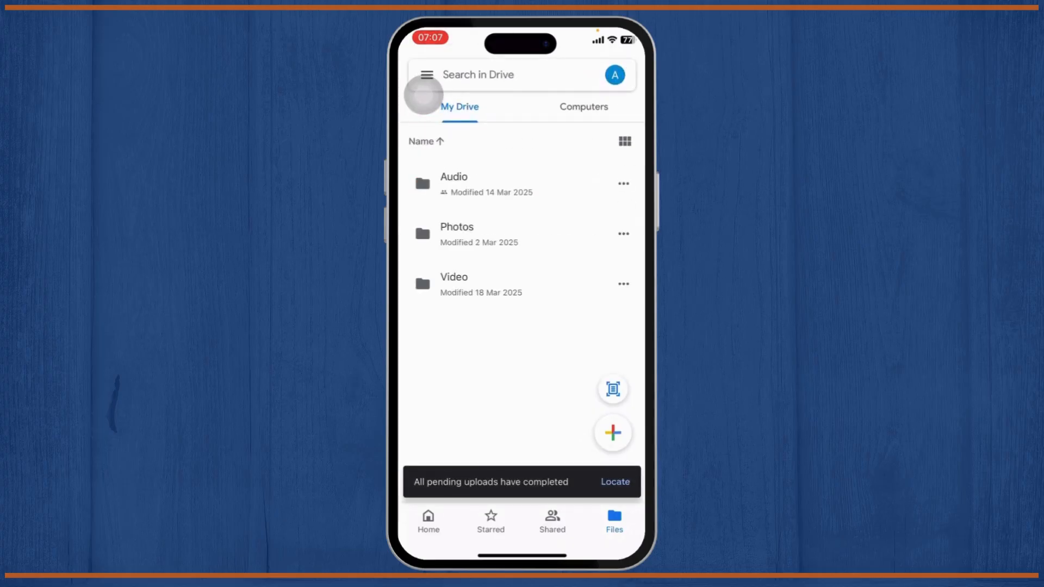
Start sharing RPReplay_Final1742259519.mp4 from inside the Video folder.
click(480, 277)
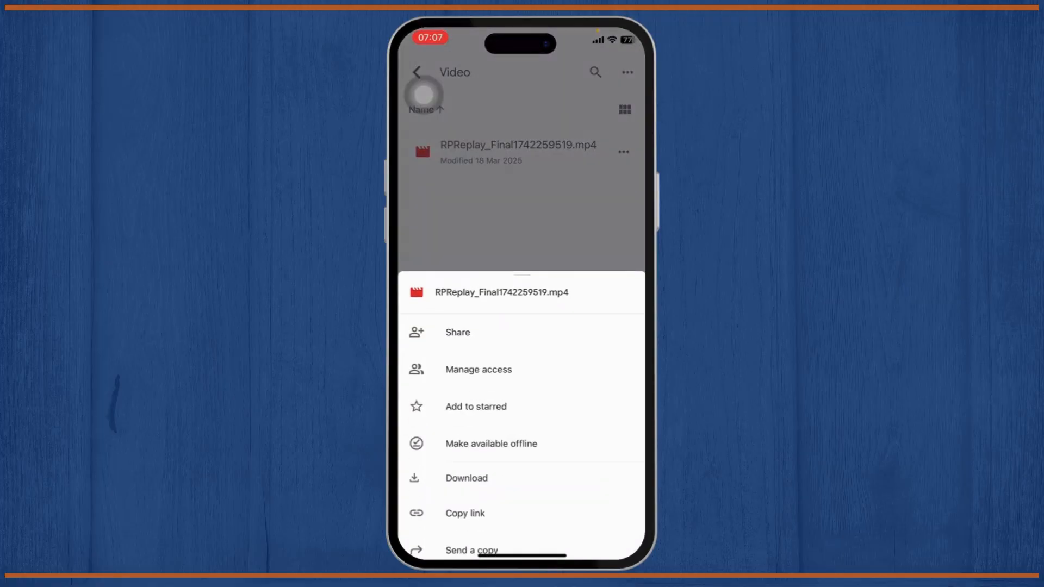
click(458, 333)
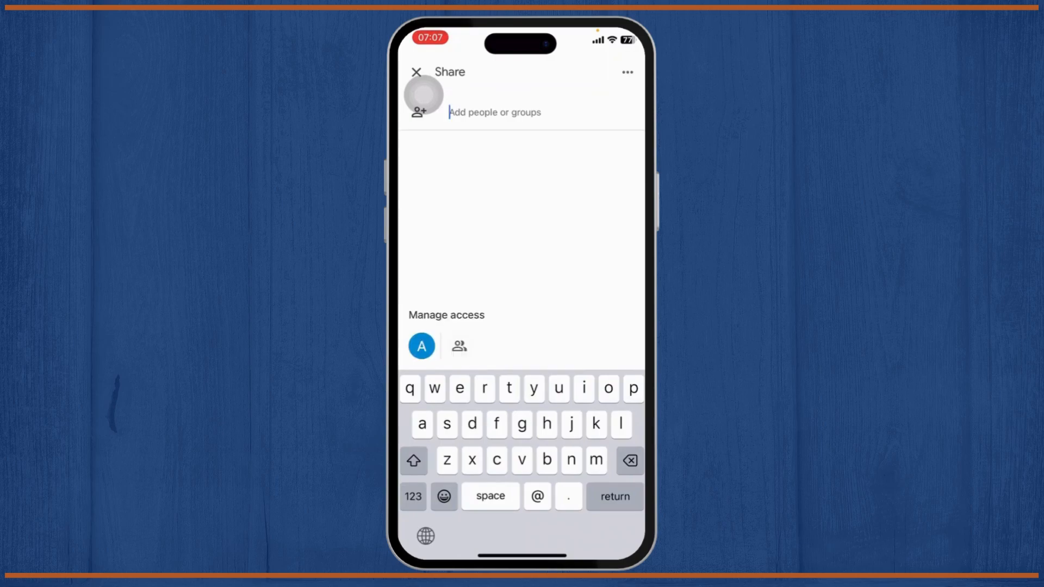
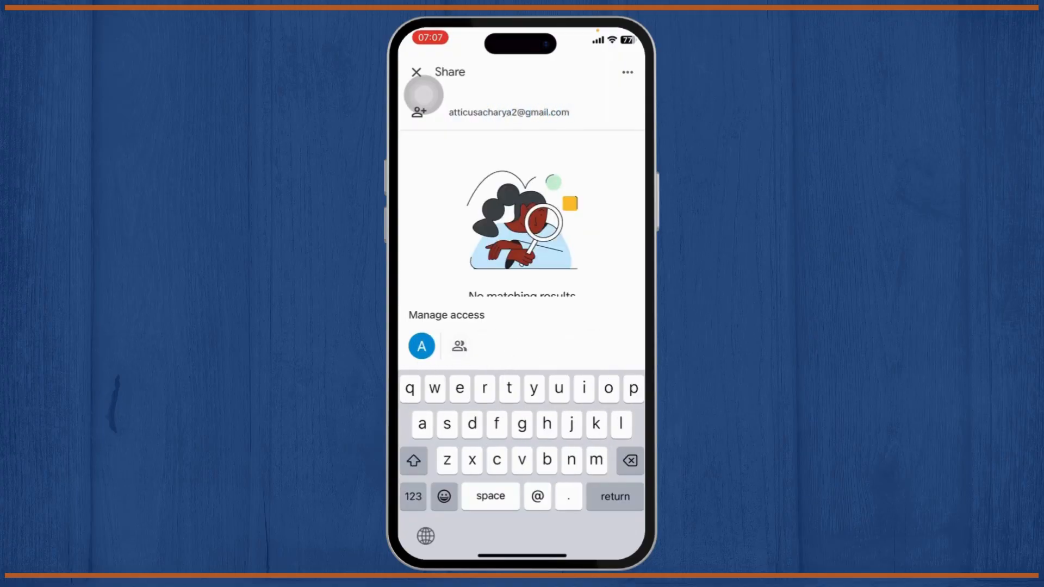
click(509, 112)
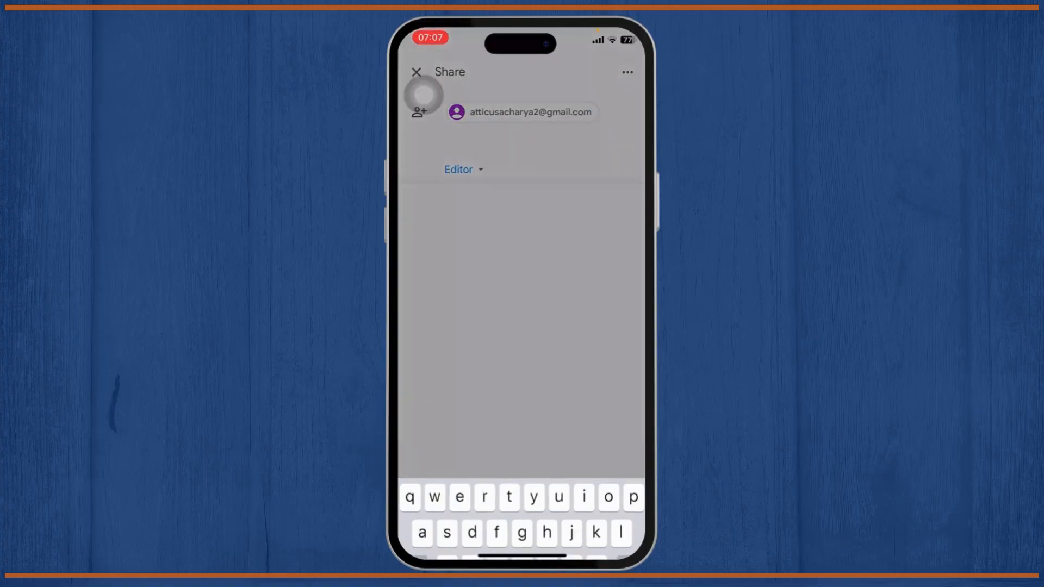
click(459, 170)
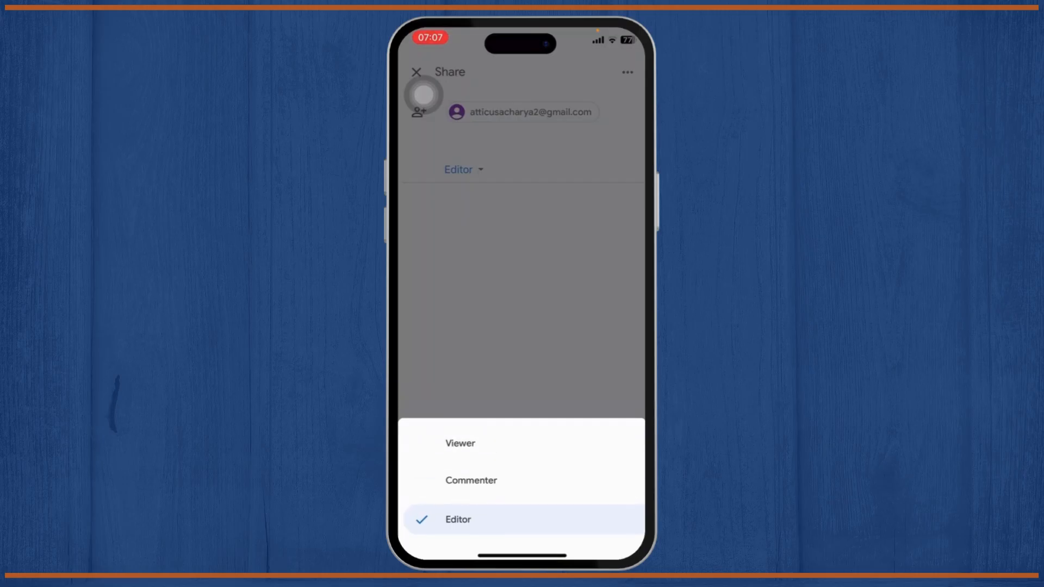
click(458, 519)
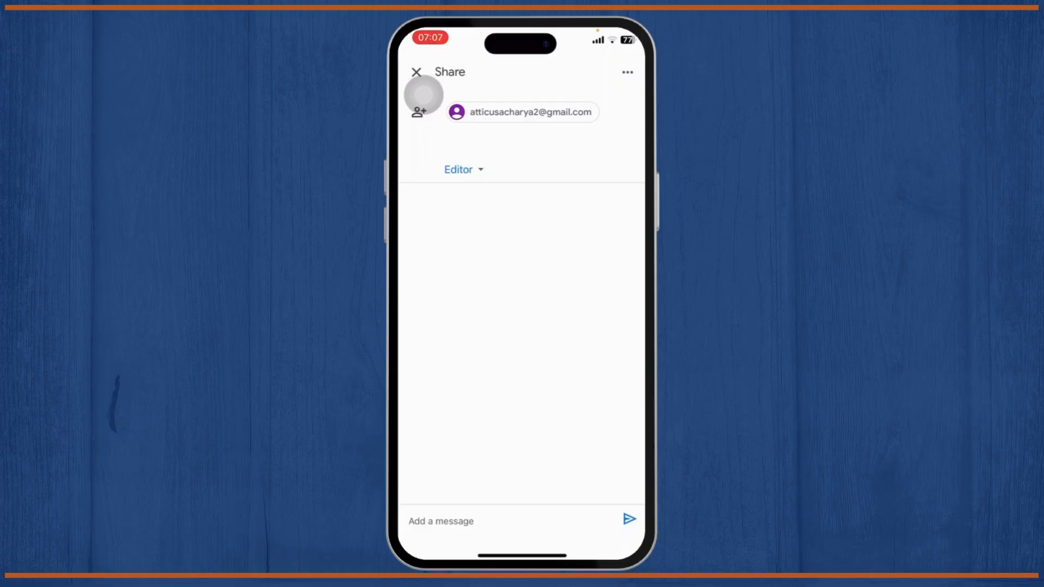
click(415, 72)
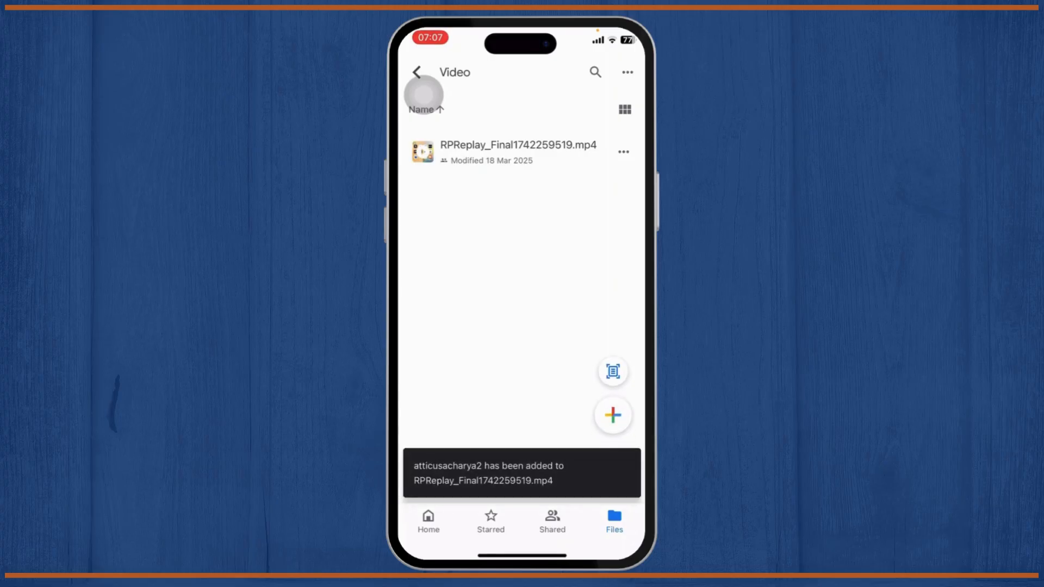
Show the video's Manage access list with the owner and one editor.
click(623, 152)
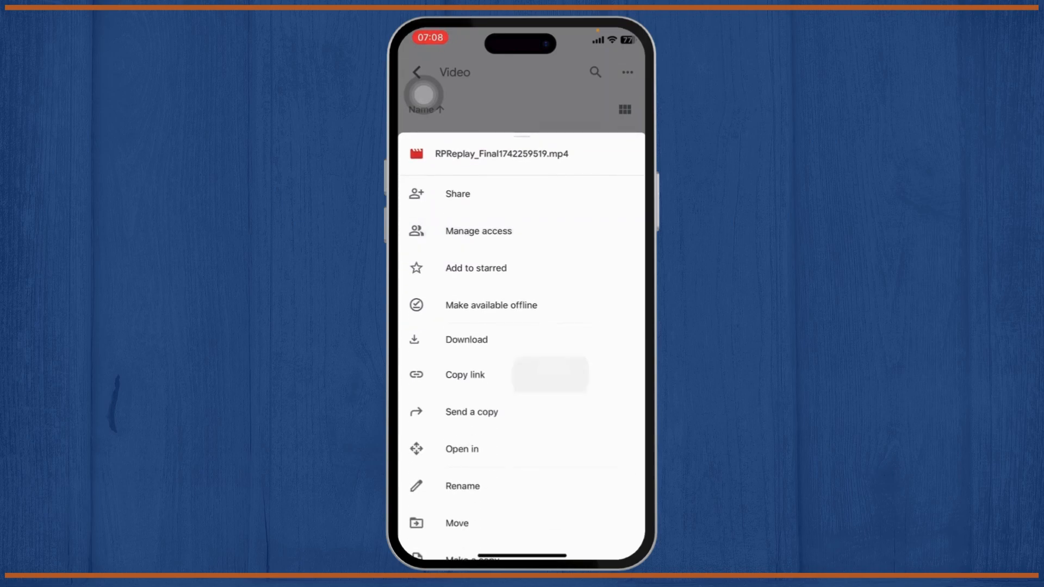
click(464, 374)
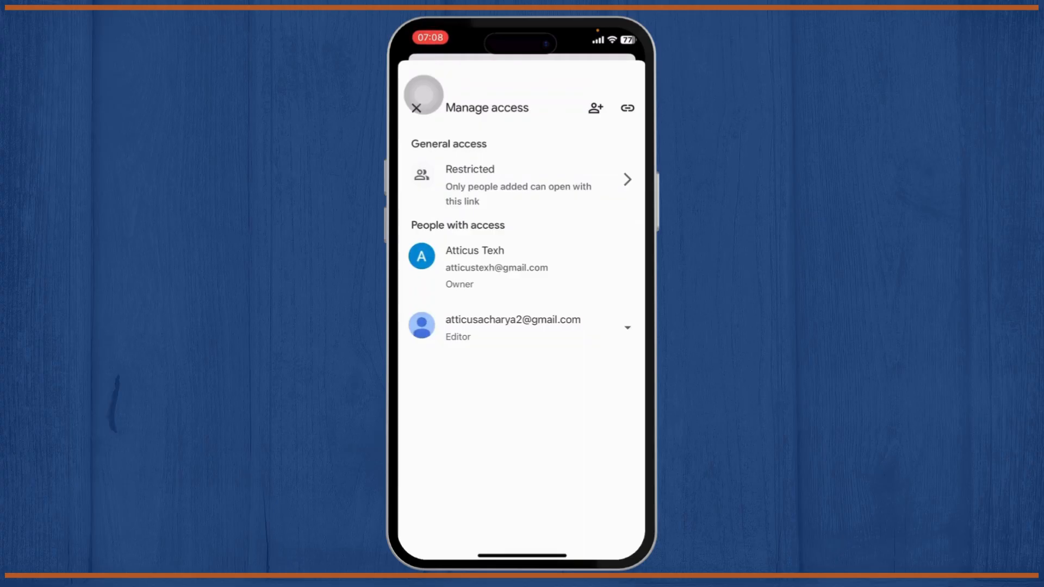
Switch general access to Anyone with the link as Viewer and return to the Video folder.
click(521, 185)
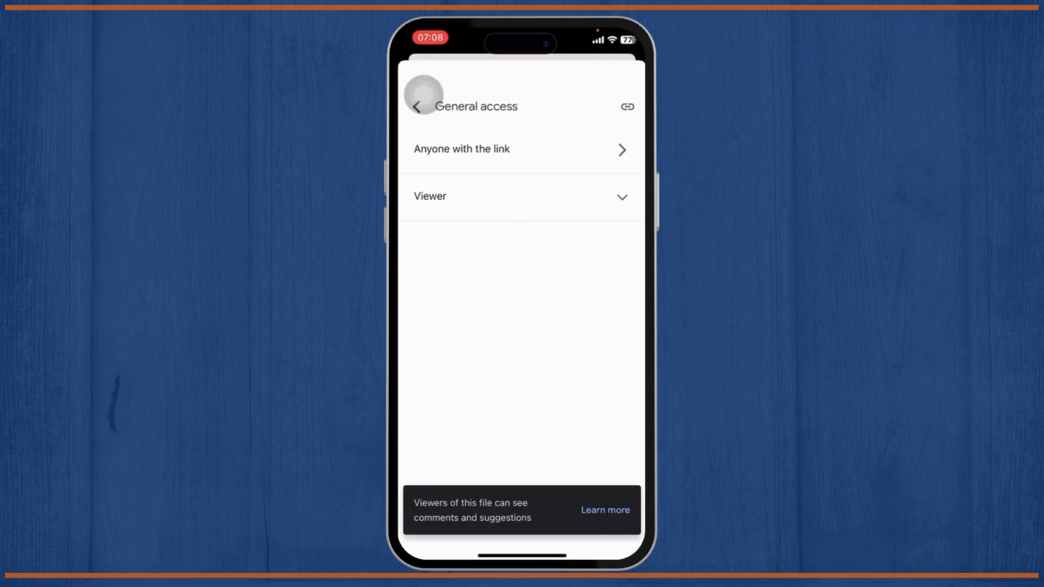
click(416, 106)
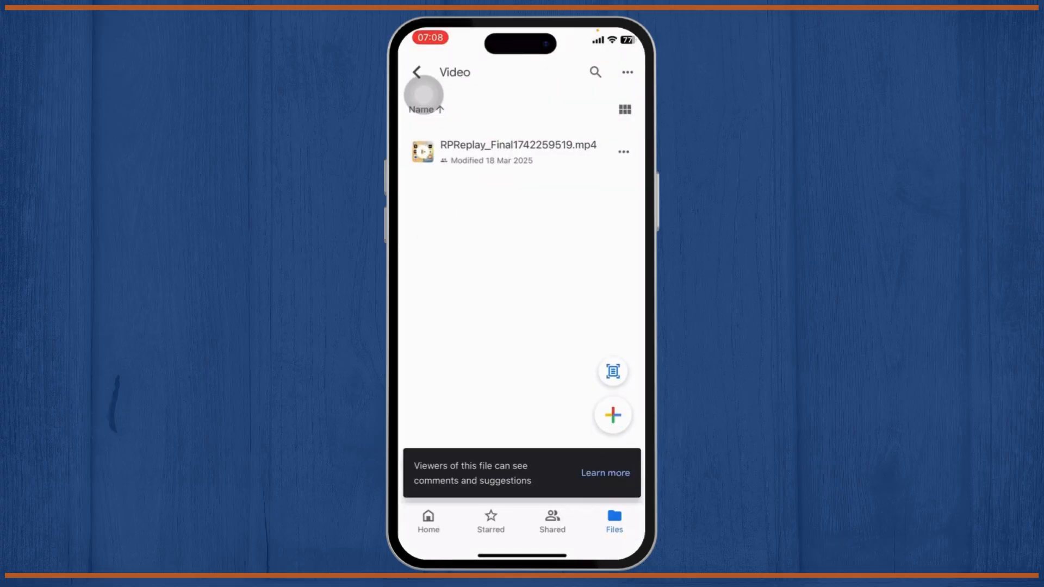